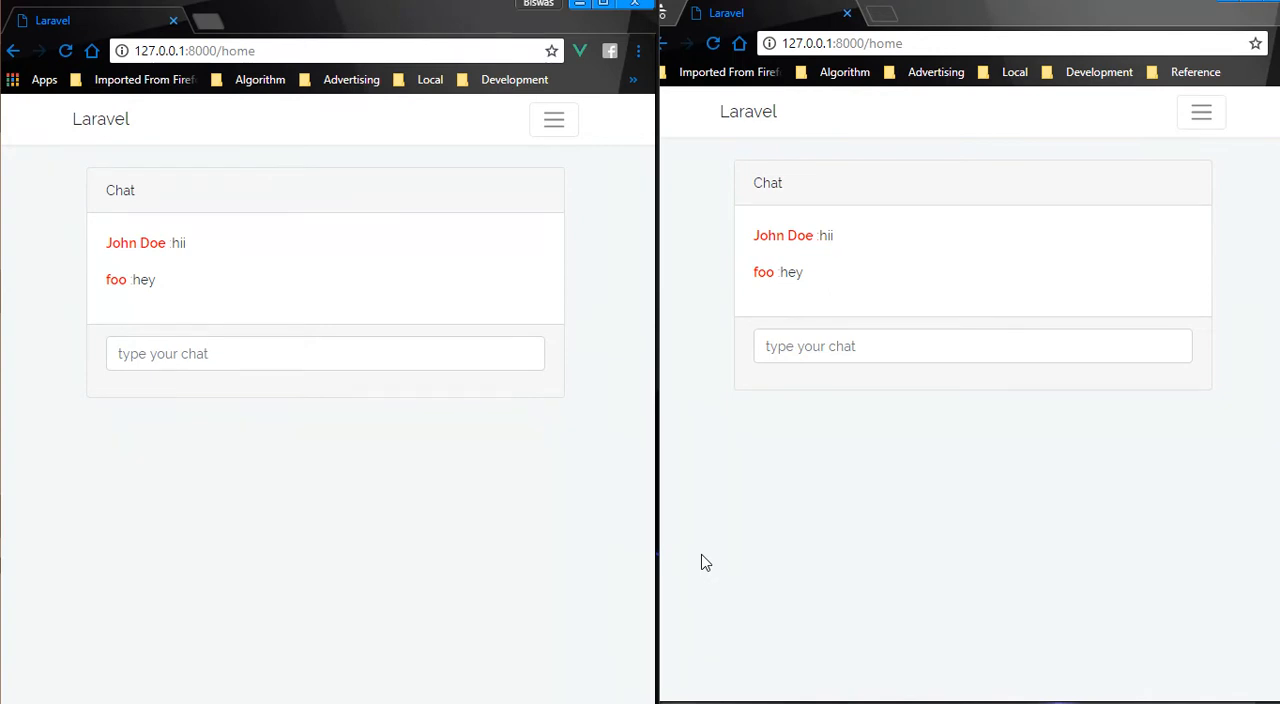
mouse_move(660, 244)
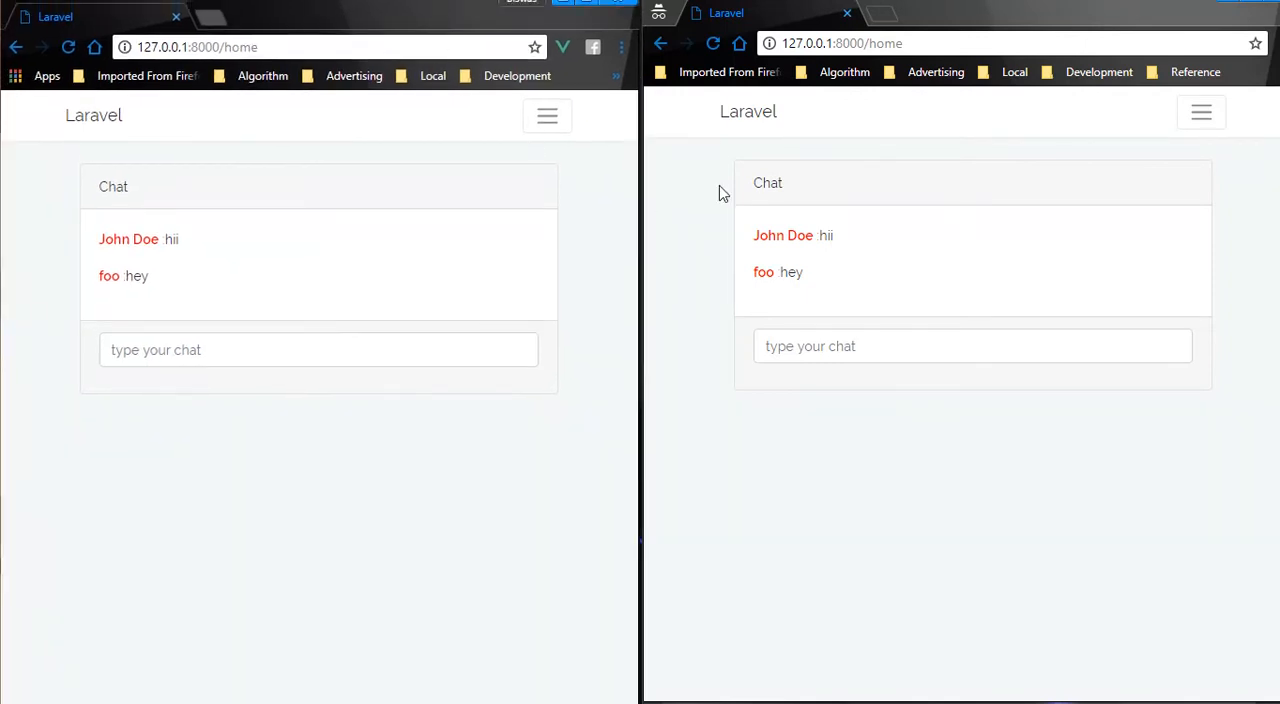
mouse_move(600, 236)
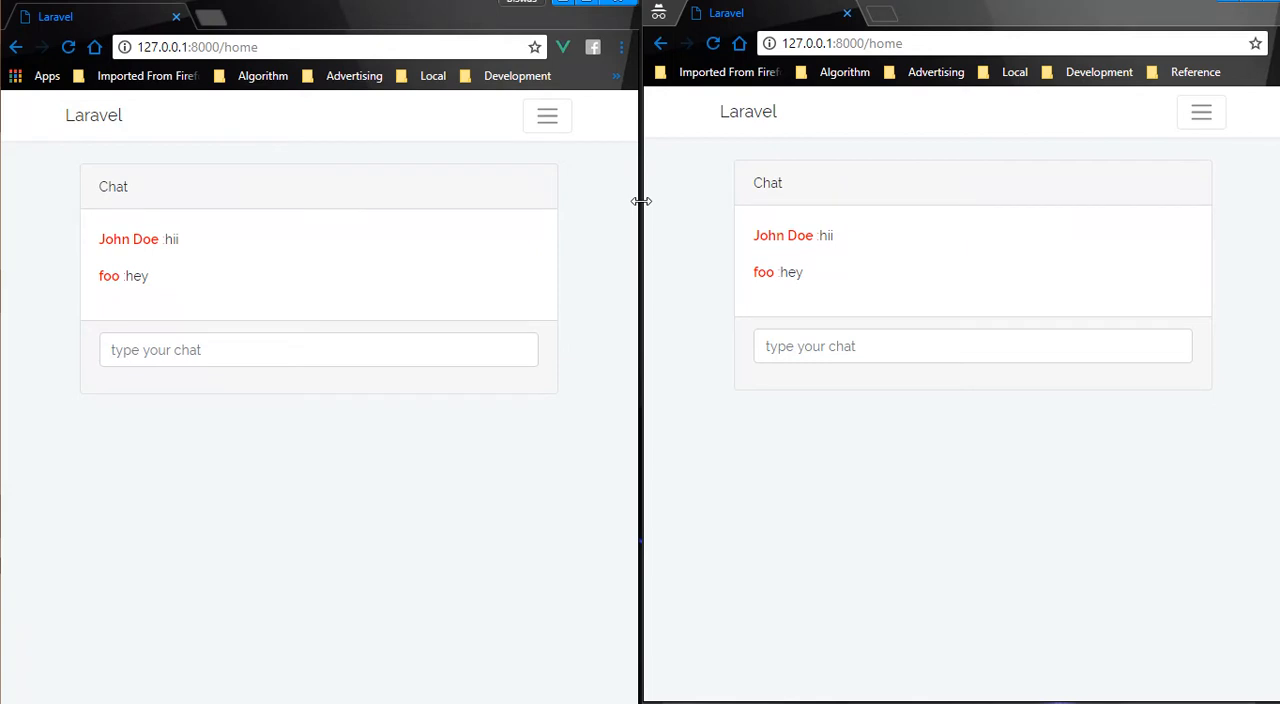
mouse_move(522, 160)
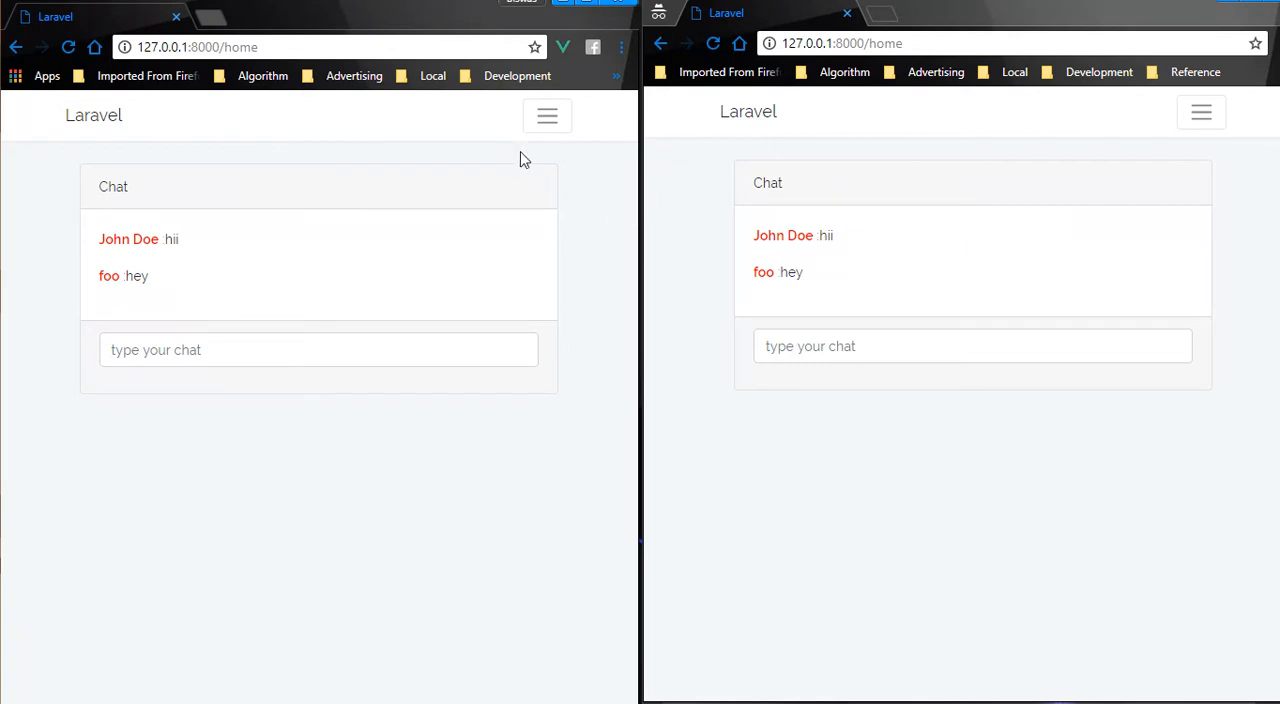
mouse_move(612, 140)
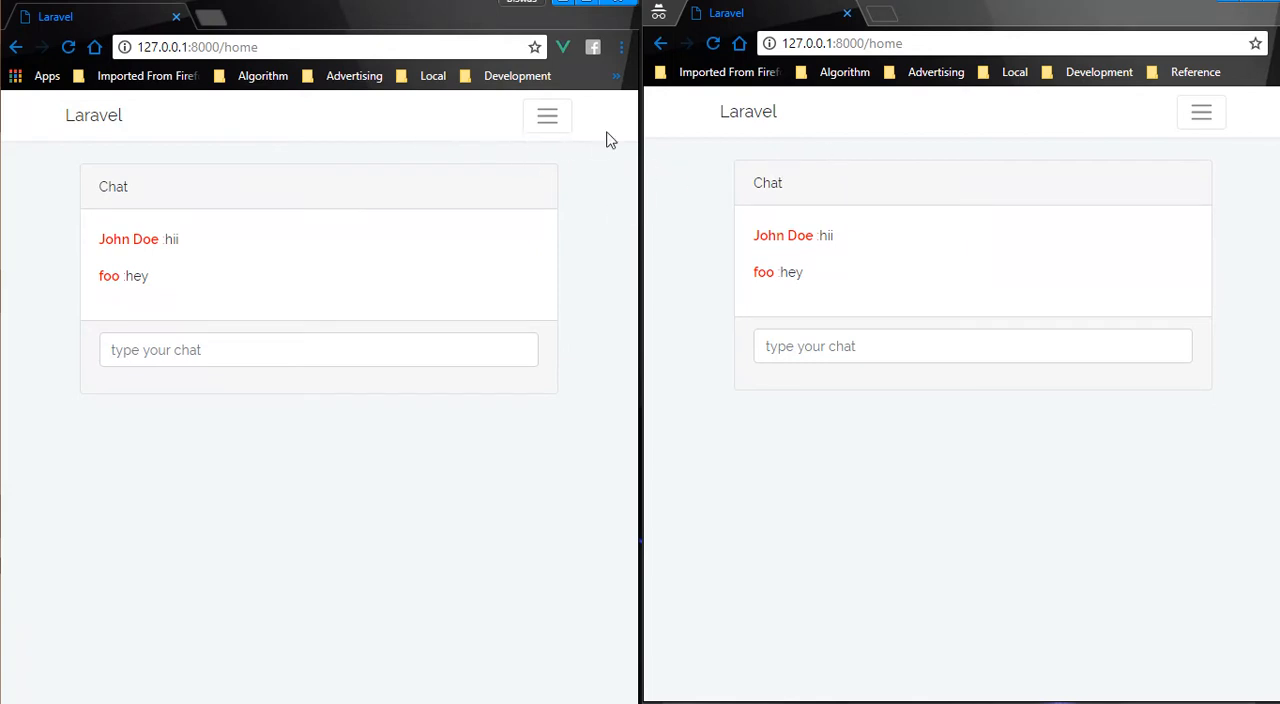
mouse_move(578, 136)
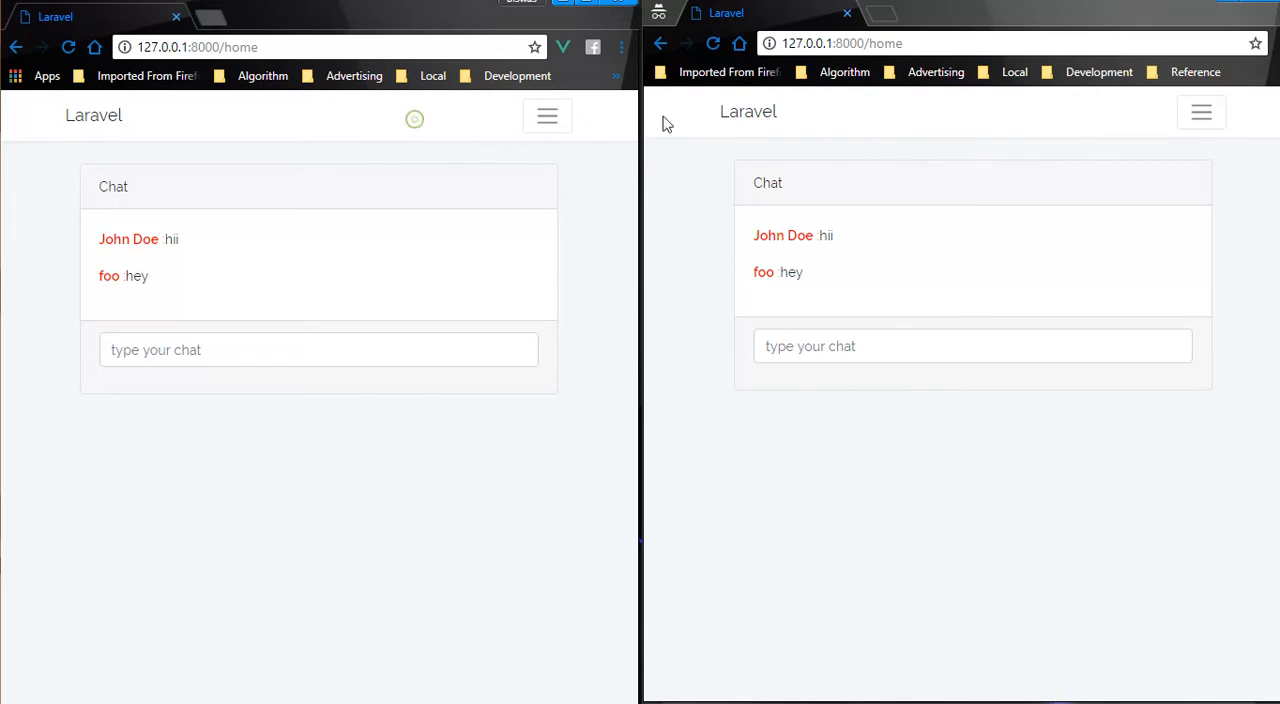
mouse_move(536, 124)
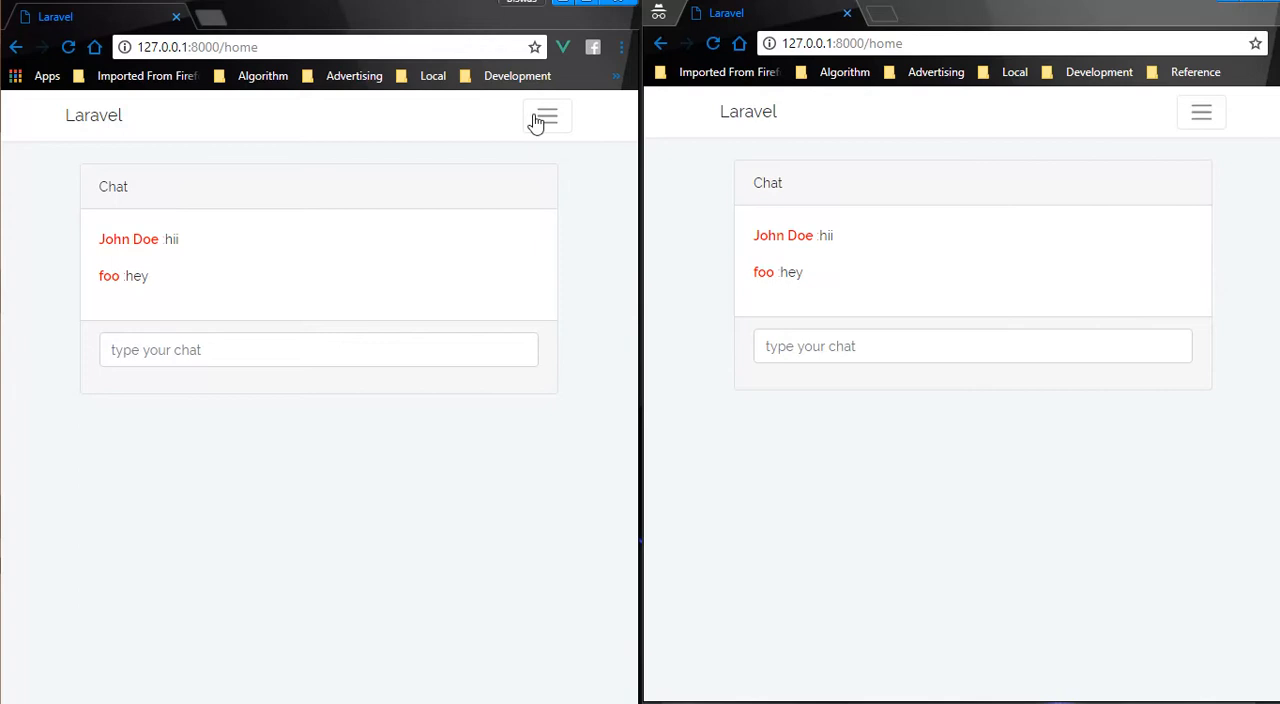
Expand both windows' navbars to show John Doe (left) and foo (right), then focus John Doe's chat input
click(548, 116)
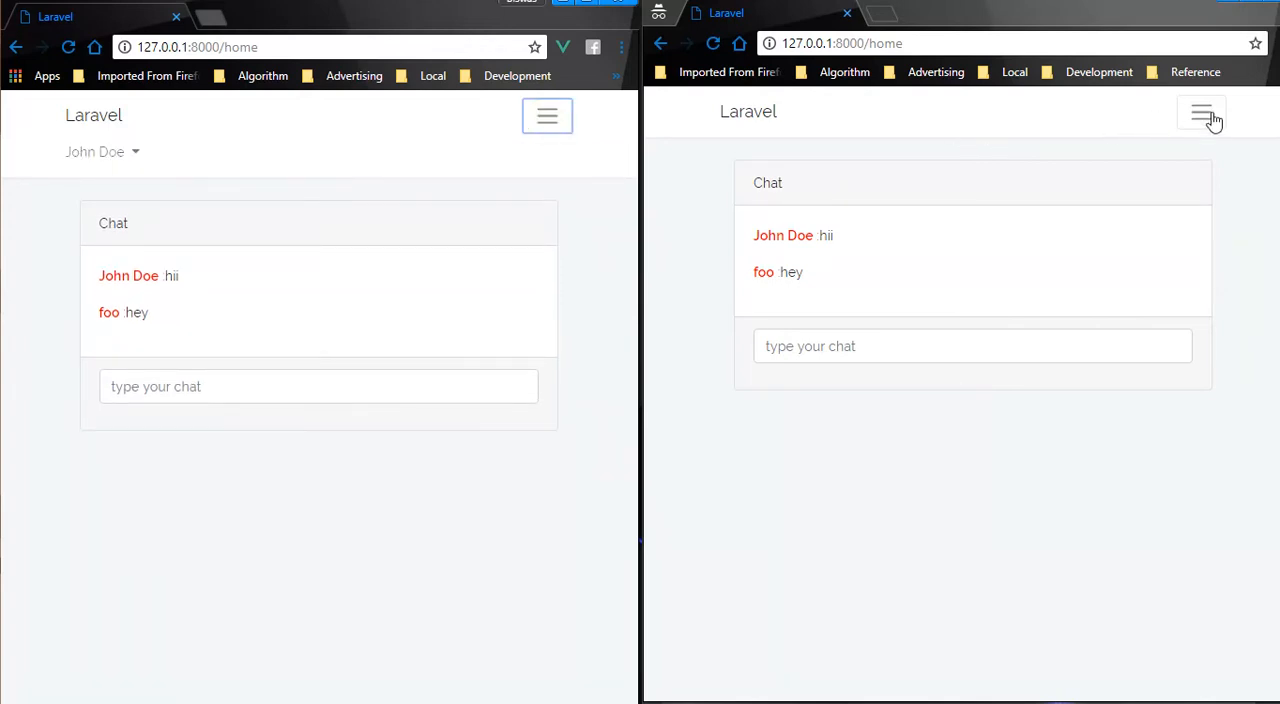
click(1200, 112)
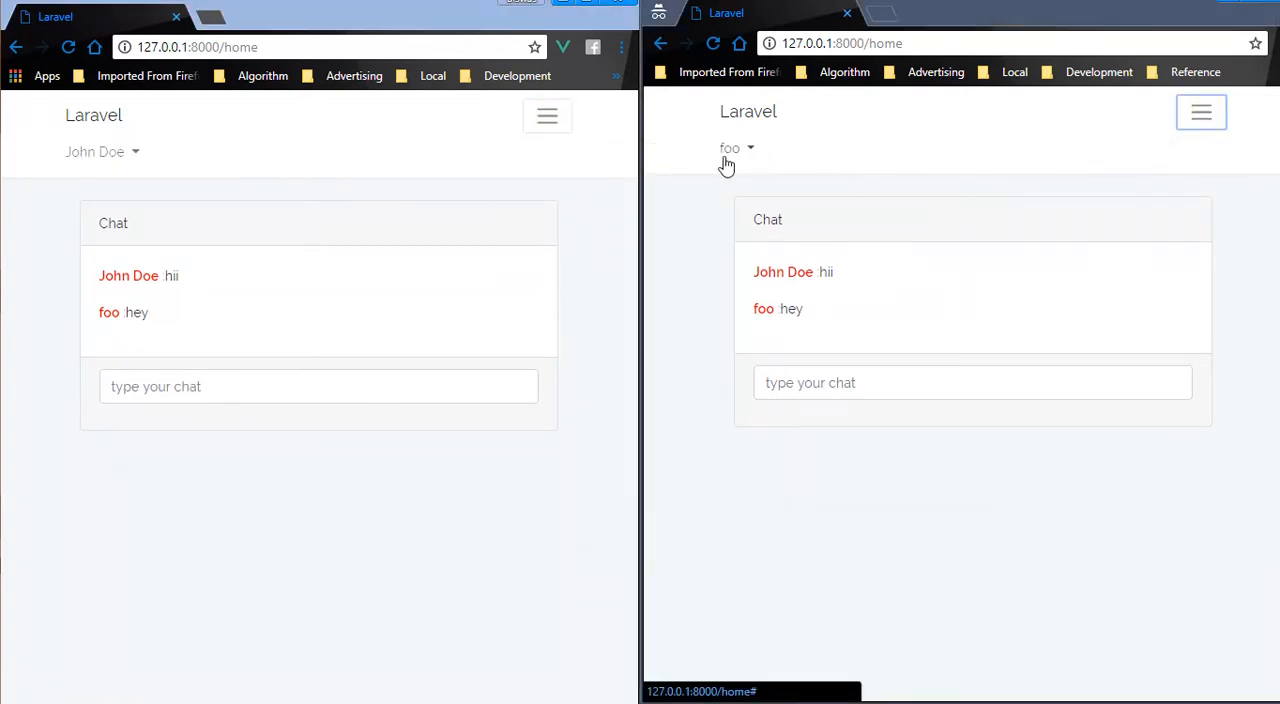
click(320, 386)
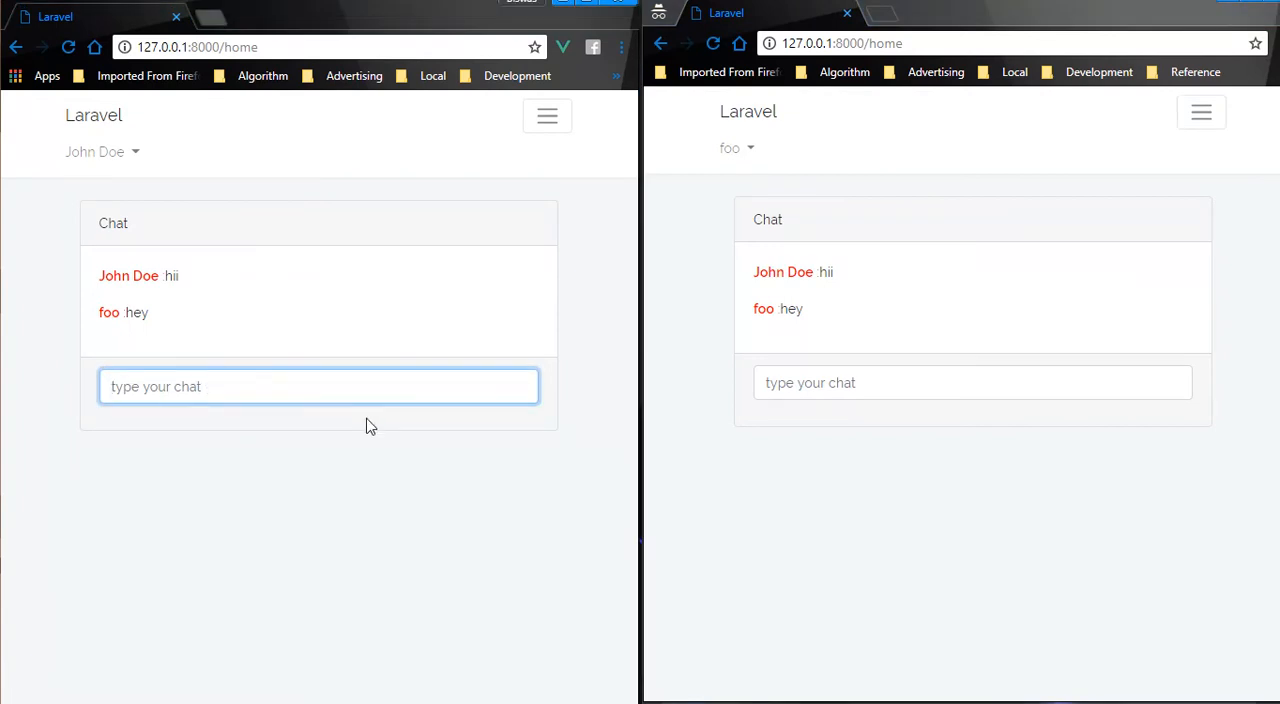
Send 'is it working ?' as John Doe so it appears in both chat windows
text(is it w)
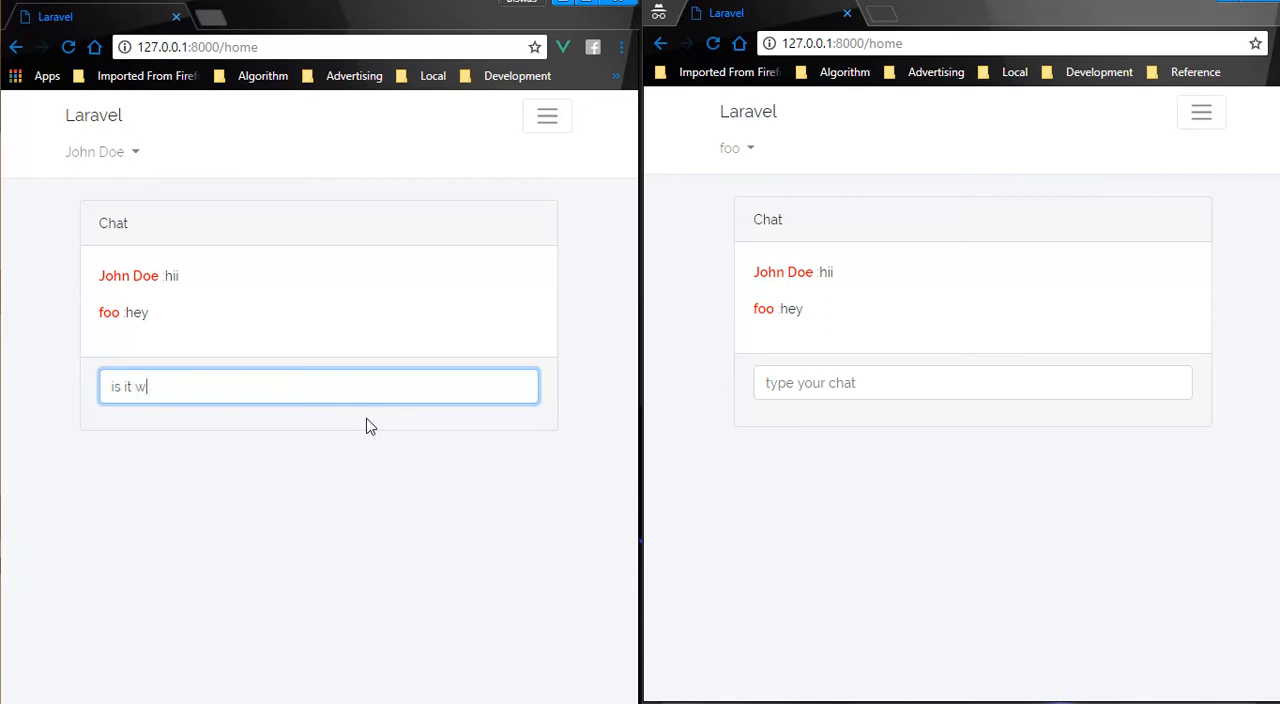
text(orking)
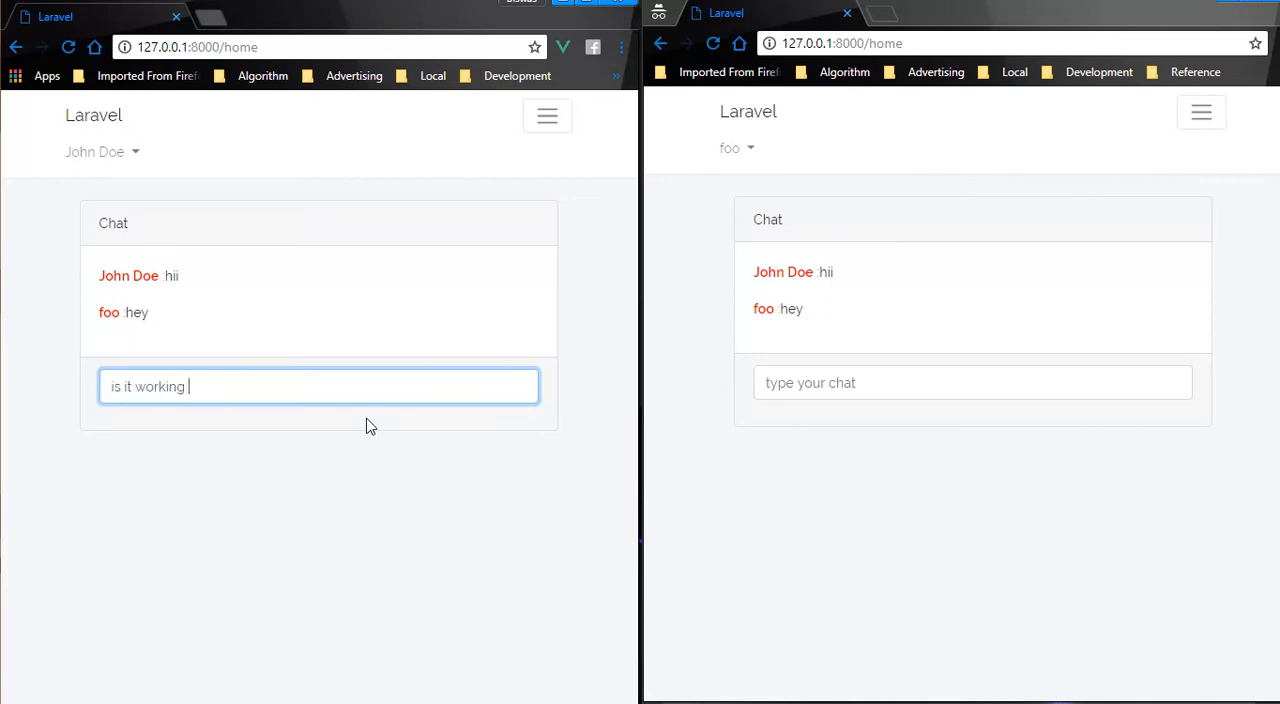
key(Return)
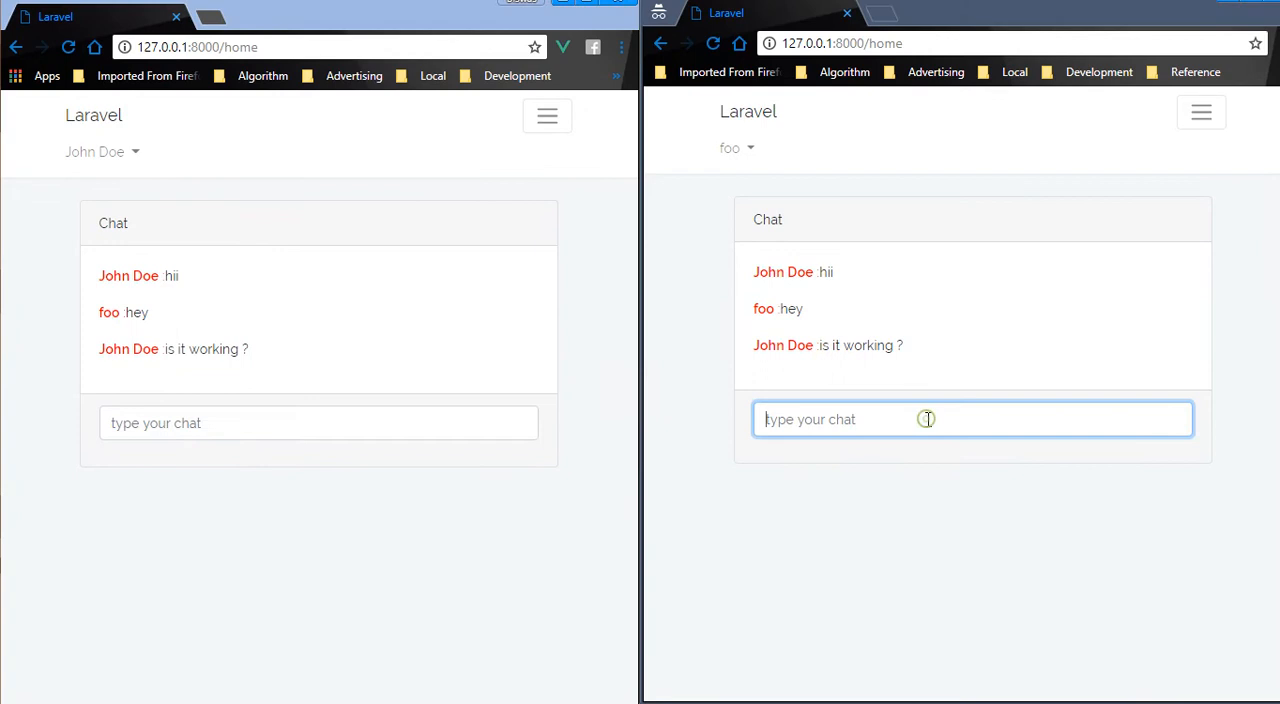
Send foo's reply 'yes man it is !!!' so it appears below John Doe's question in both windows
text(yes man i)
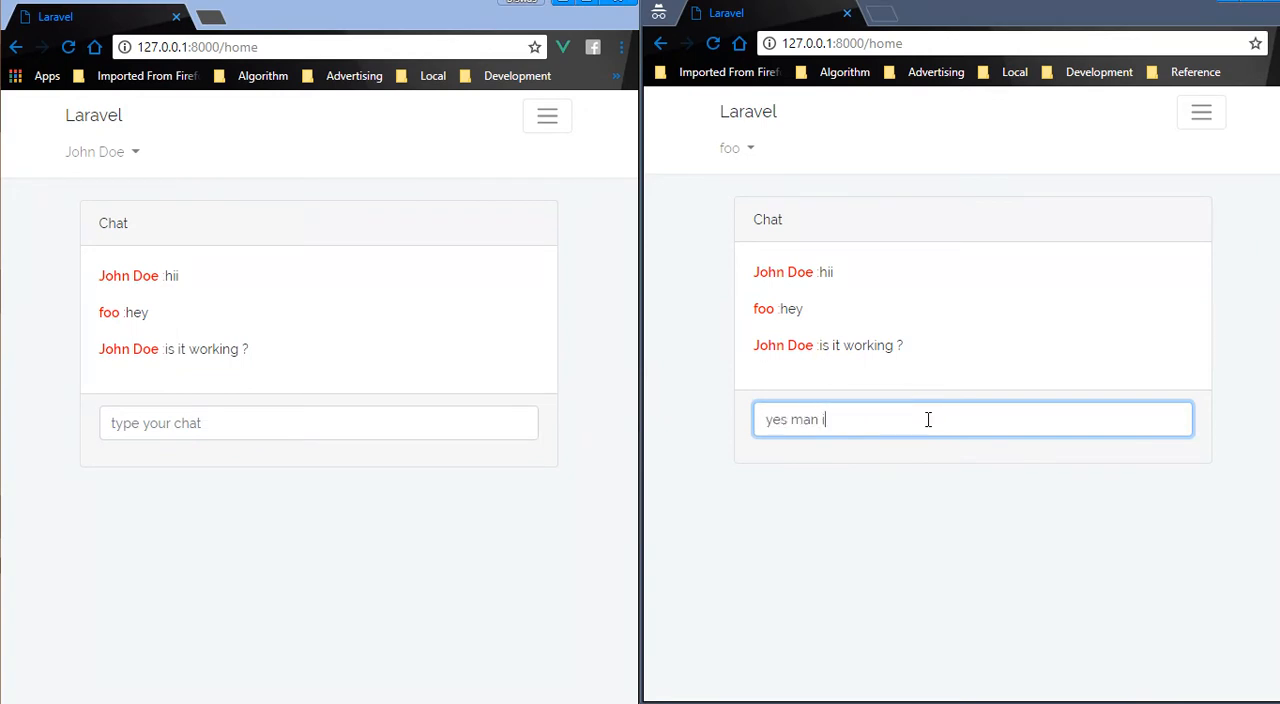
text(t is)
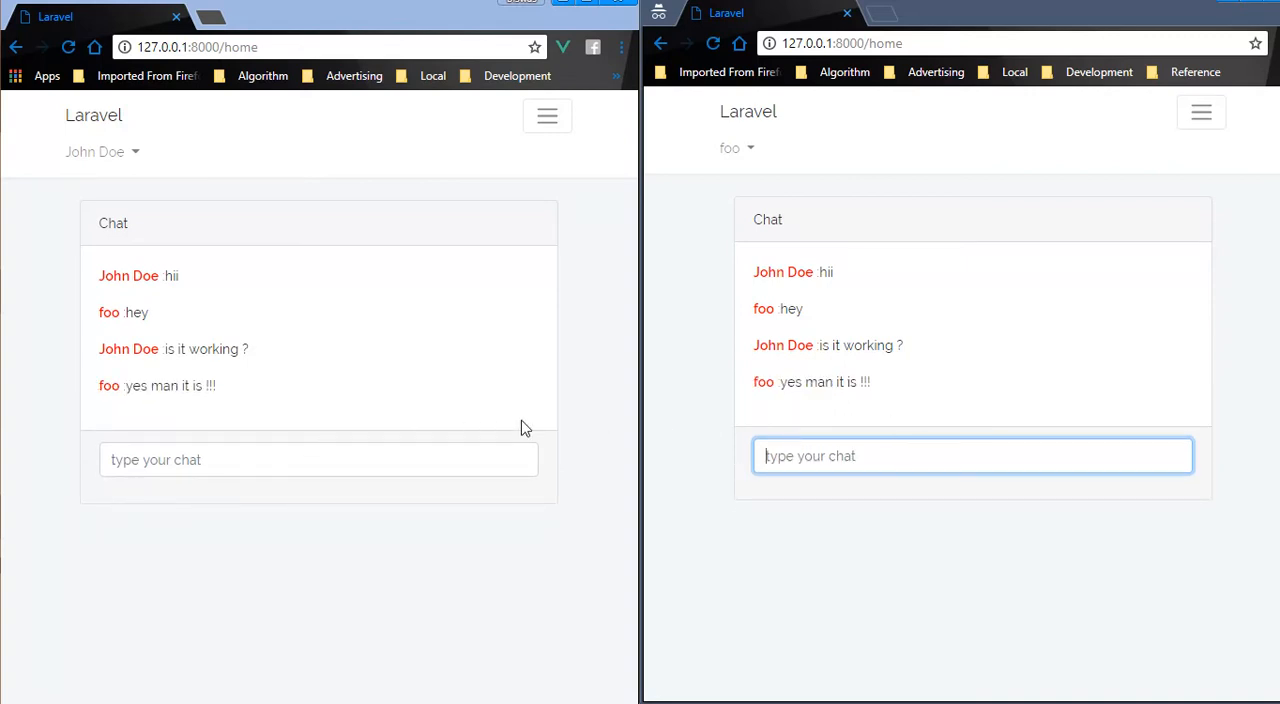
mouse_move(356, 384)
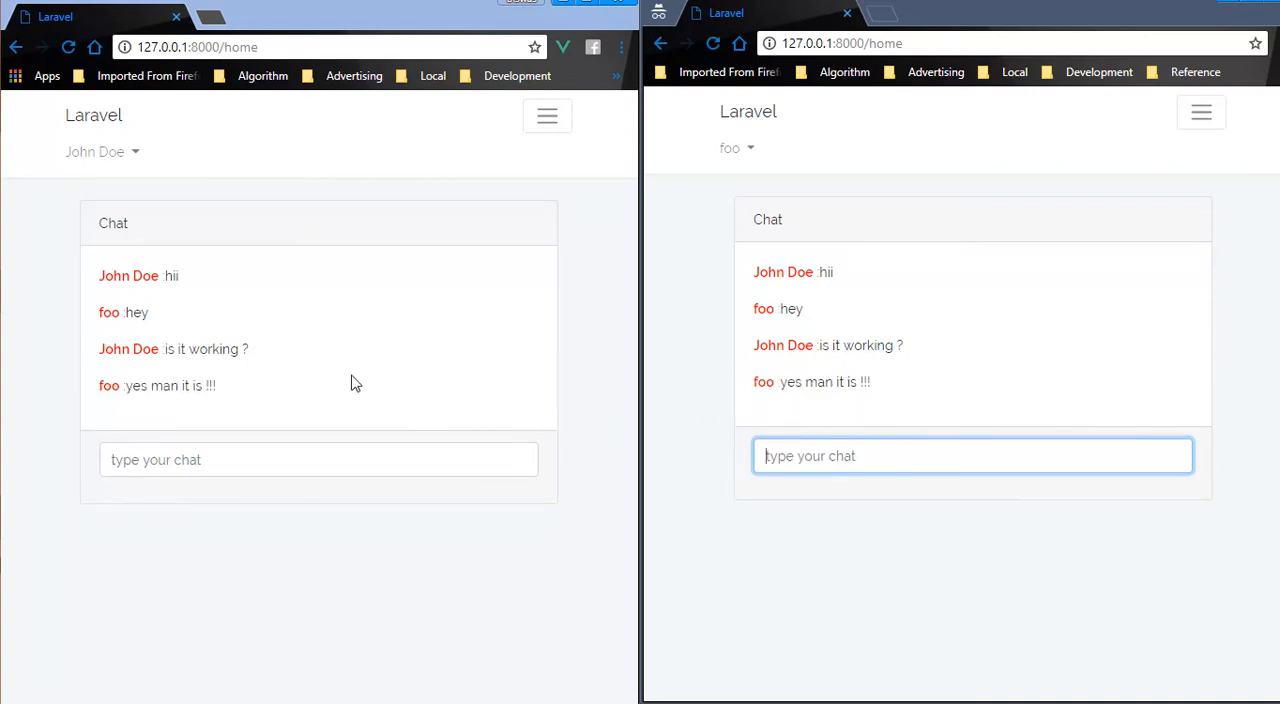
mouse_move(596, 390)
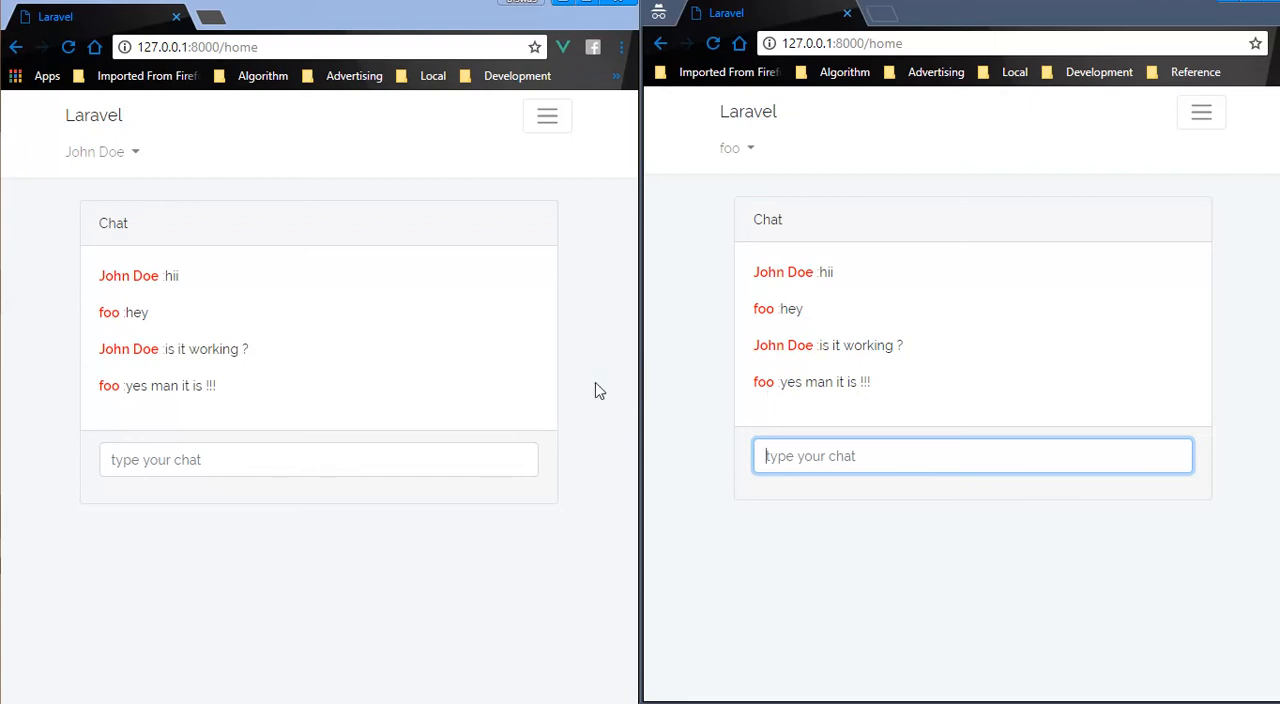
mouse_move(328, 412)
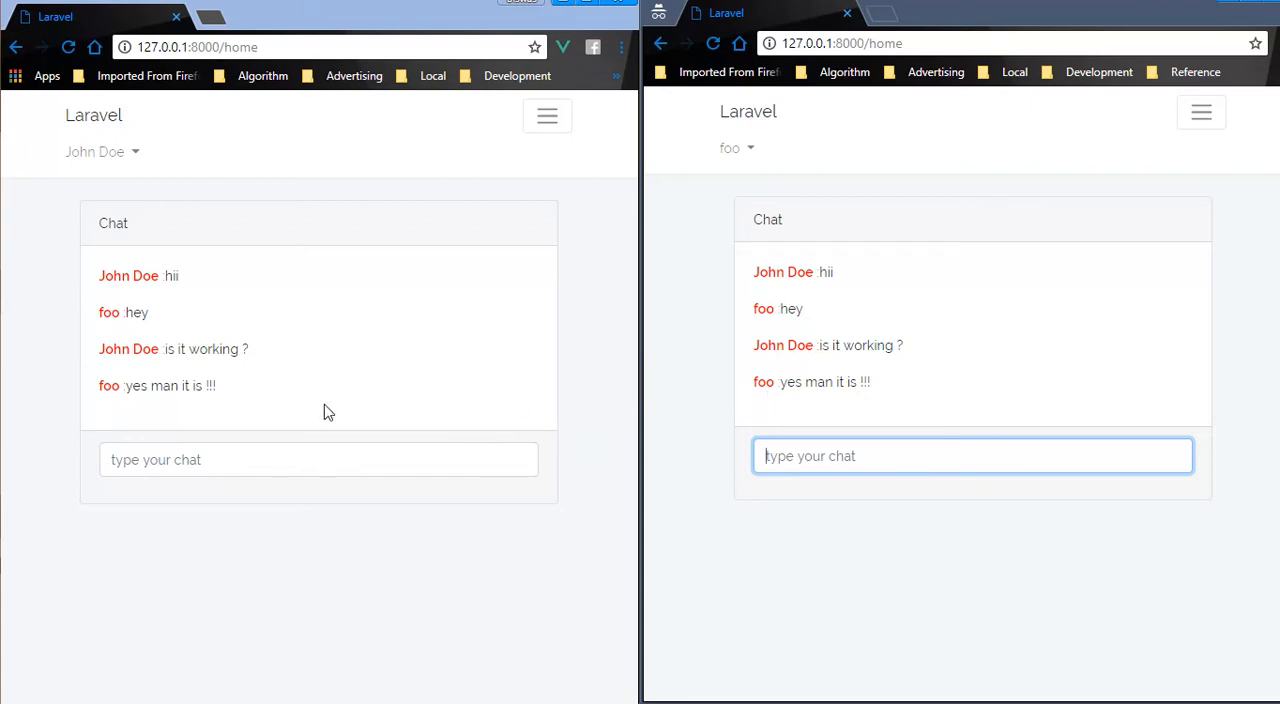